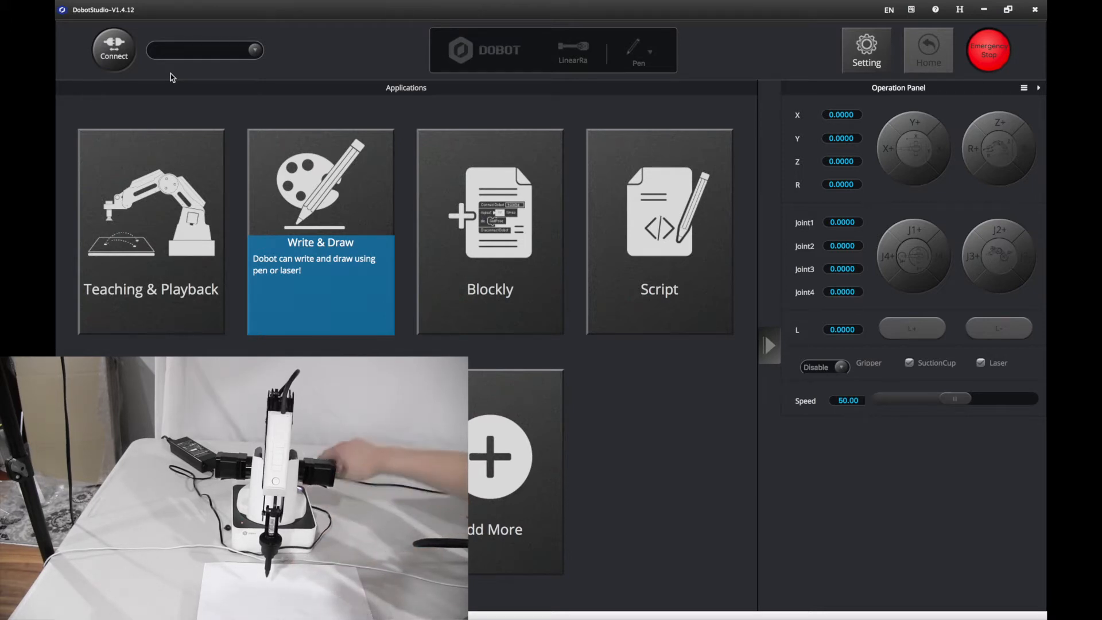
- Connect to the Dobot arm on port /dev/cu.wchusbserial1460
{"action": "left_click", "coordinate": [204, 50]}
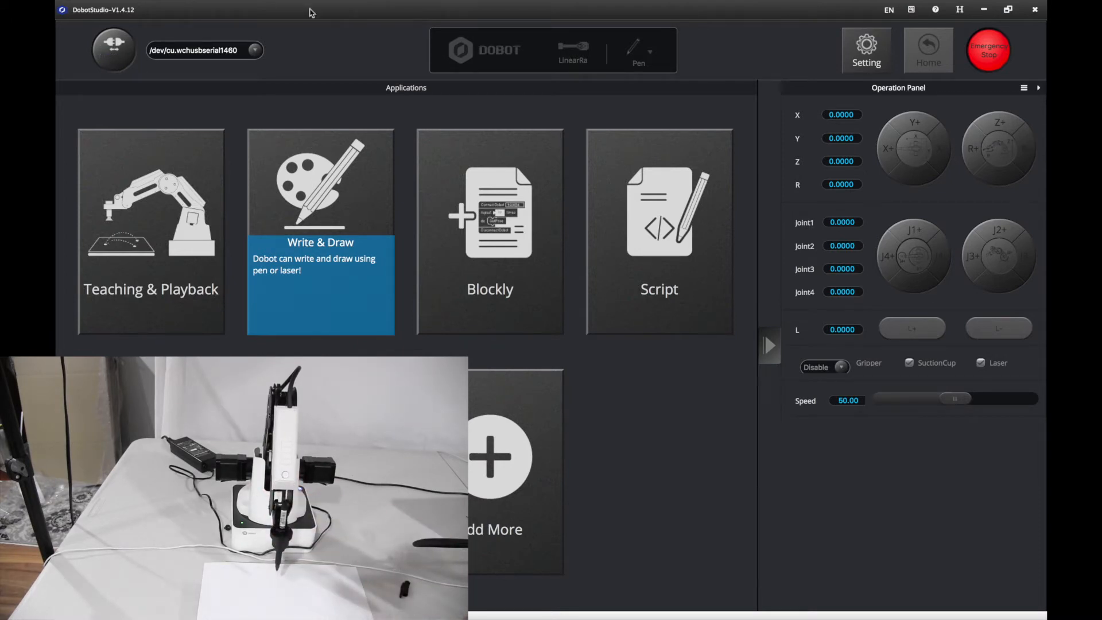
{"action": "left_click", "coordinate": [928, 50]}
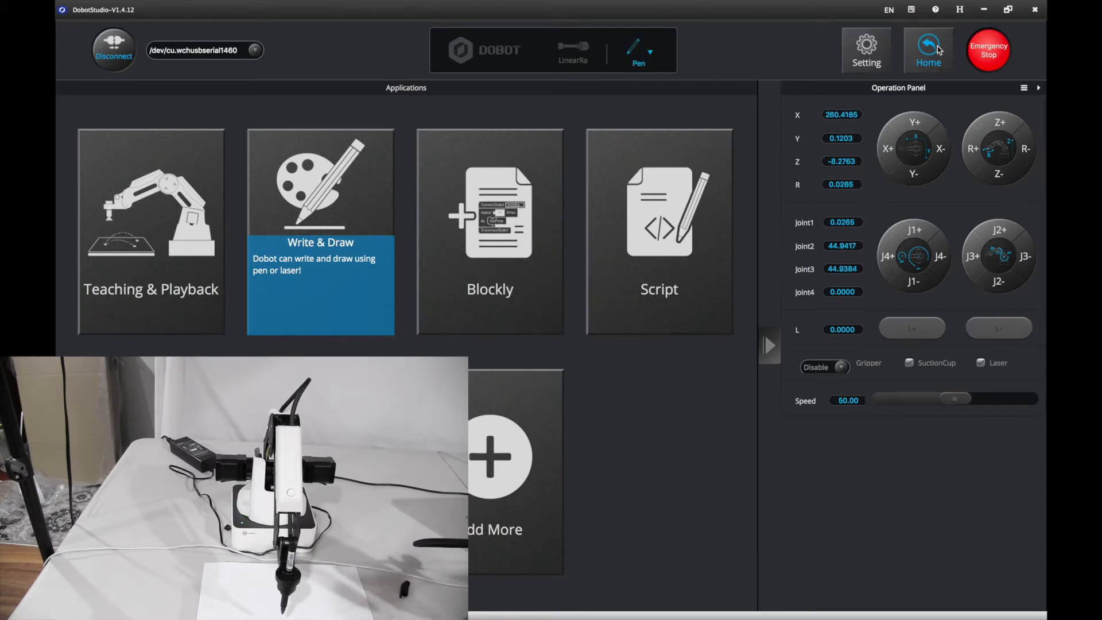
{"action": "mouse_move", "coordinate": [303, 253]}
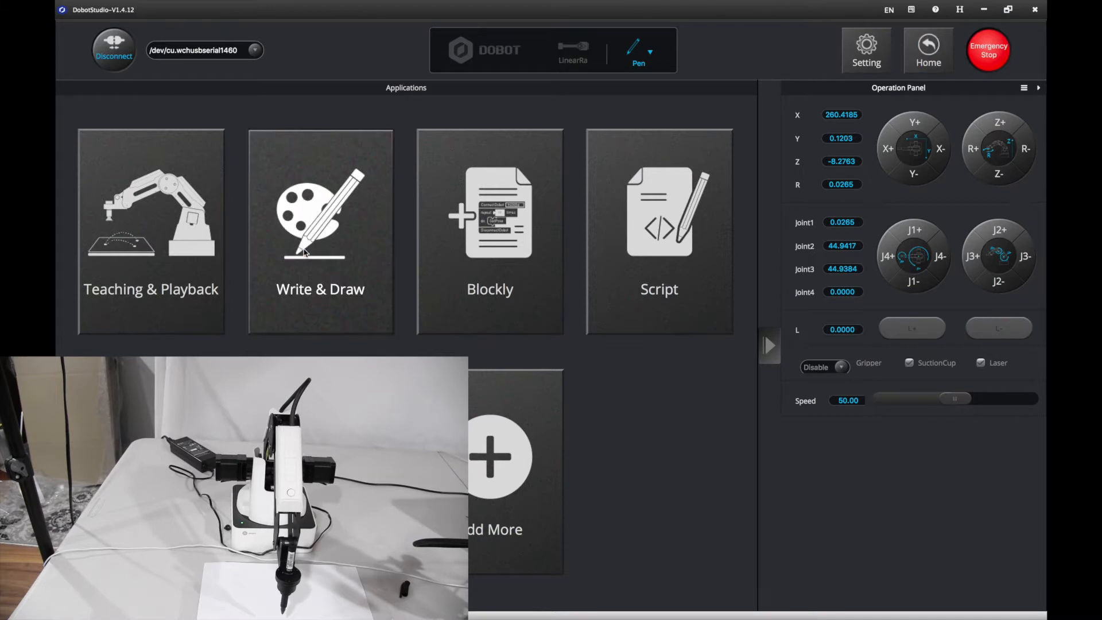
- In Write & Draw, add the text 'Jeffrey App' at size 30 to the canvas
{"action": "left_click", "coordinate": [320, 228]}
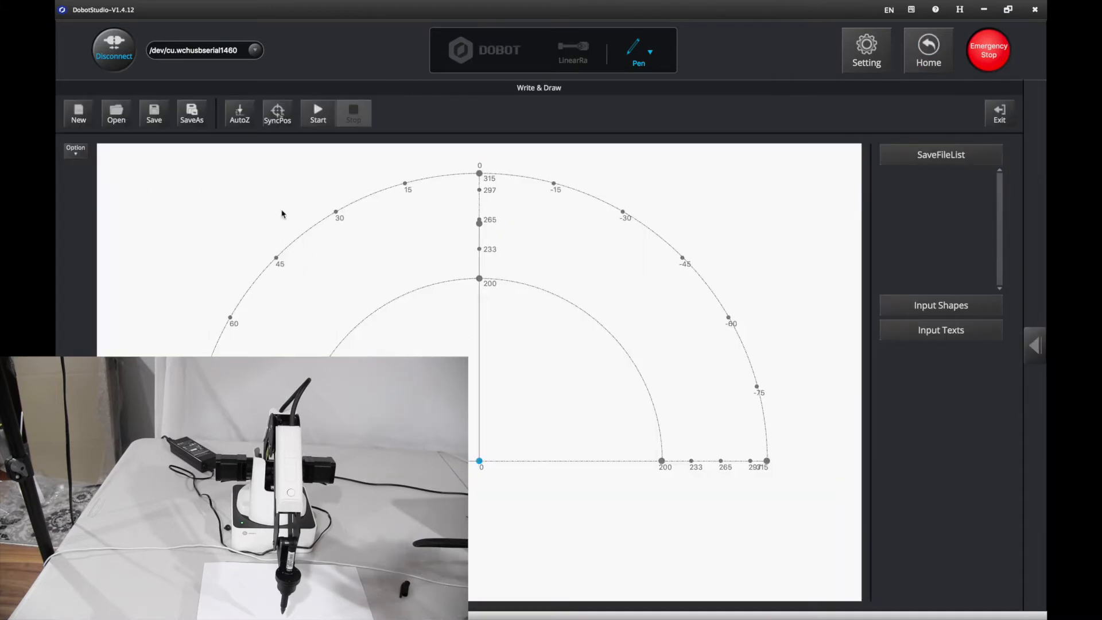
{"action": "mouse_move", "coordinate": [921, 225]}
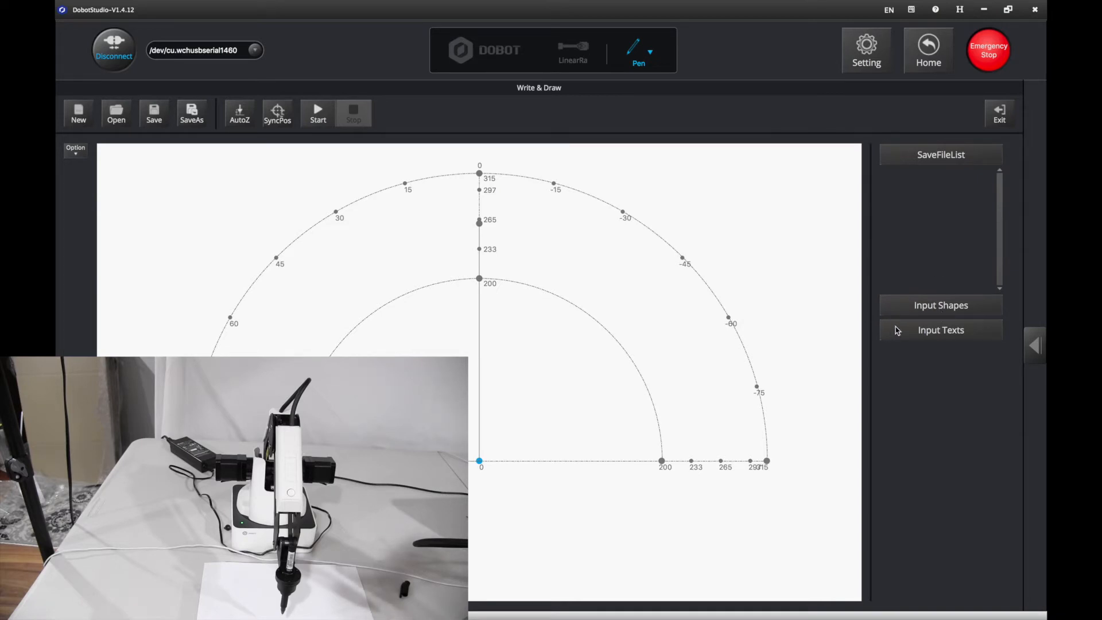
{"action": "mouse_move", "coordinate": [837, 338]}
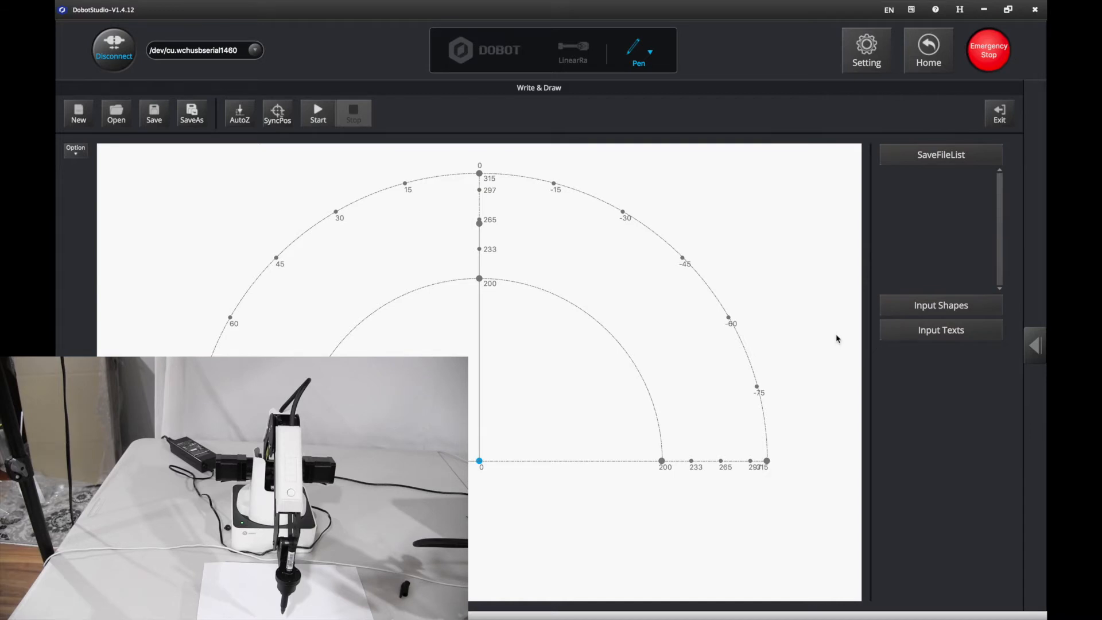
{"action": "mouse_move", "coordinate": [928, 331]}
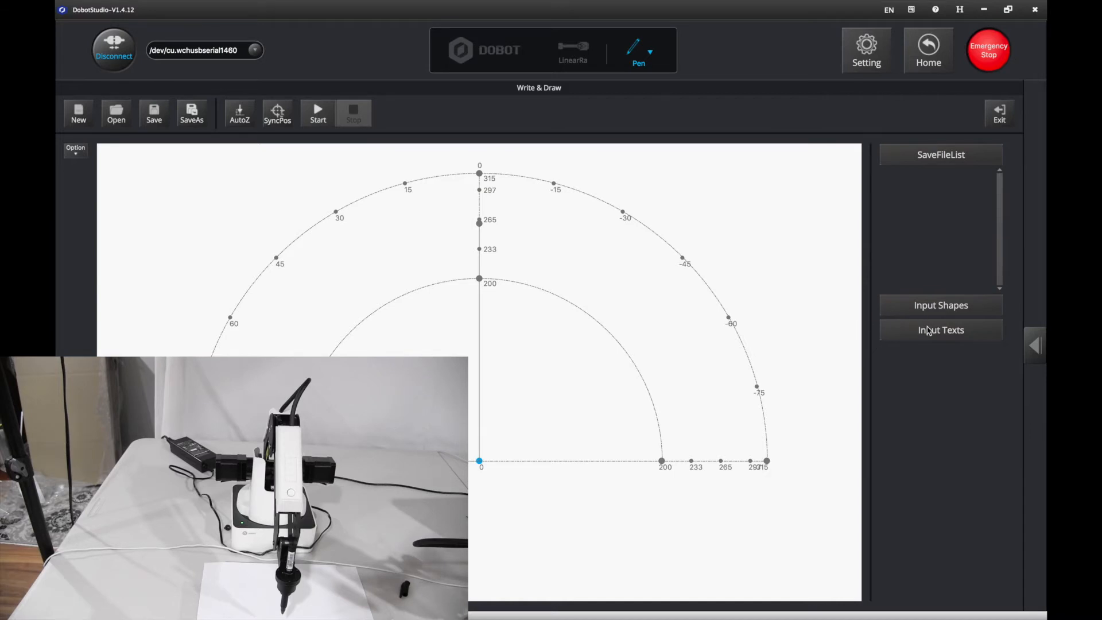
{"action": "left_click", "coordinate": [940, 305]}
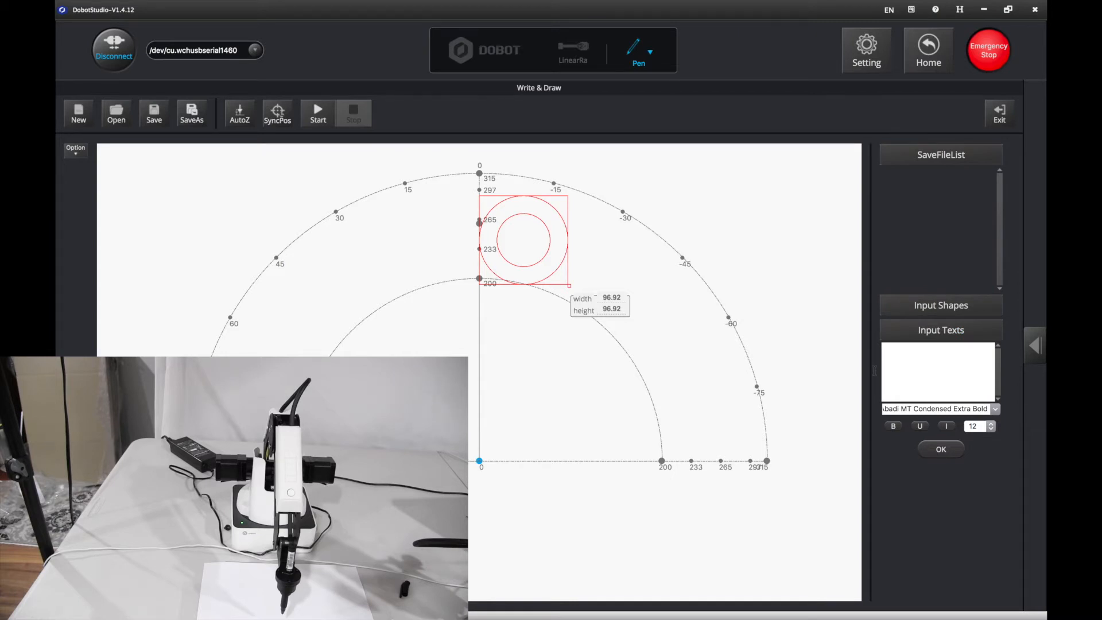
{"action": "type", "text": "Jeffrey App"}
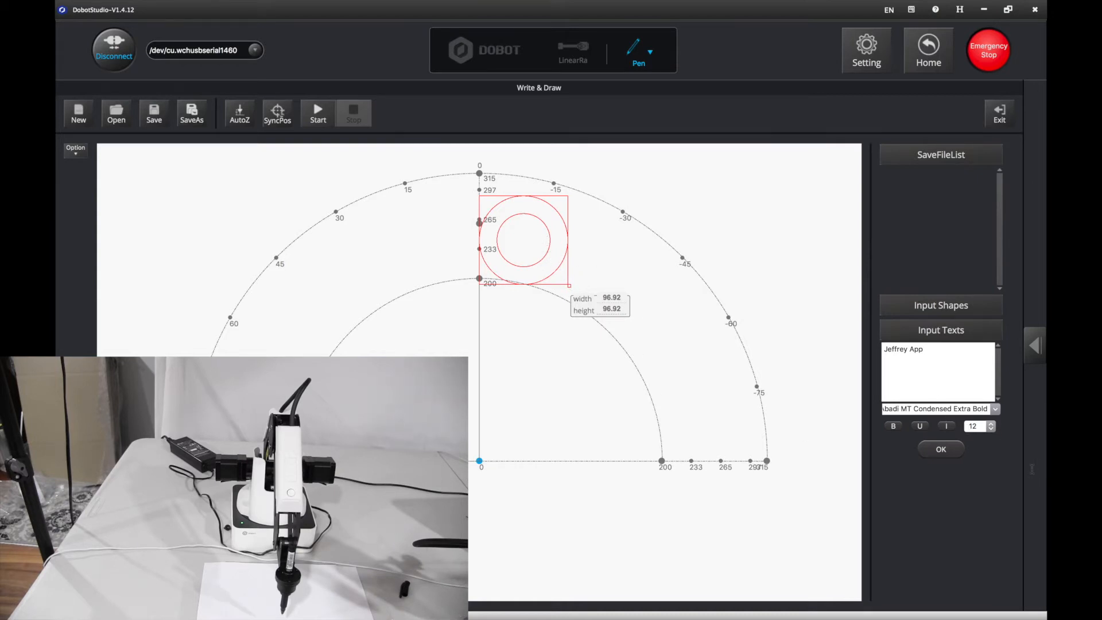
{"action": "left_click", "coordinate": [977, 426]}
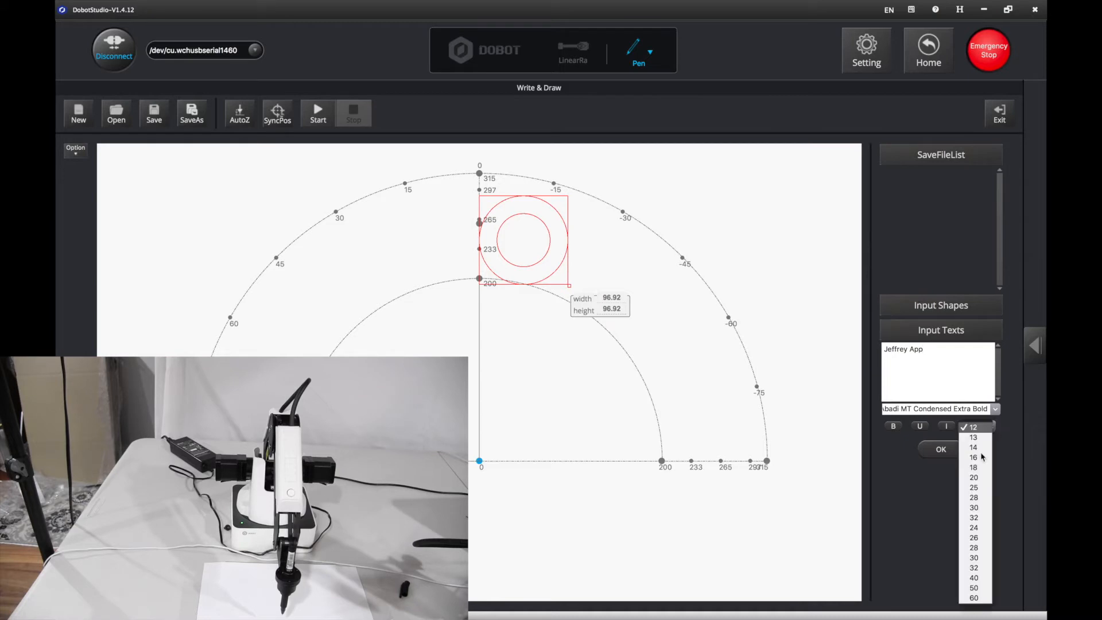
{"action": "mouse_move", "coordinate": [965, 507]}
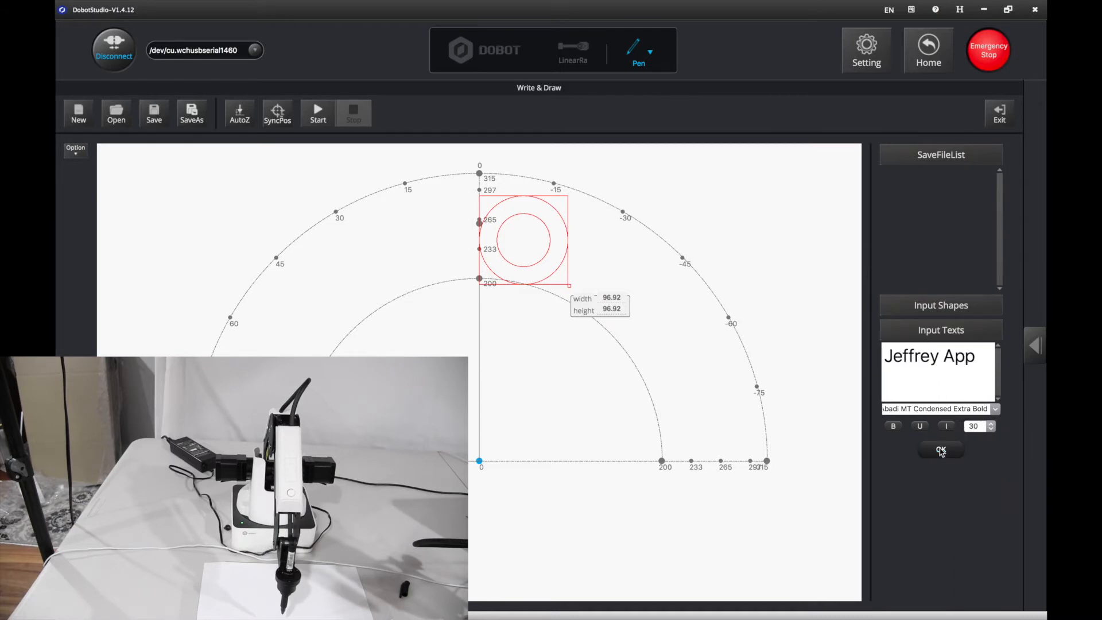
{"action": "left_click", "coordinate": [941, 449]}
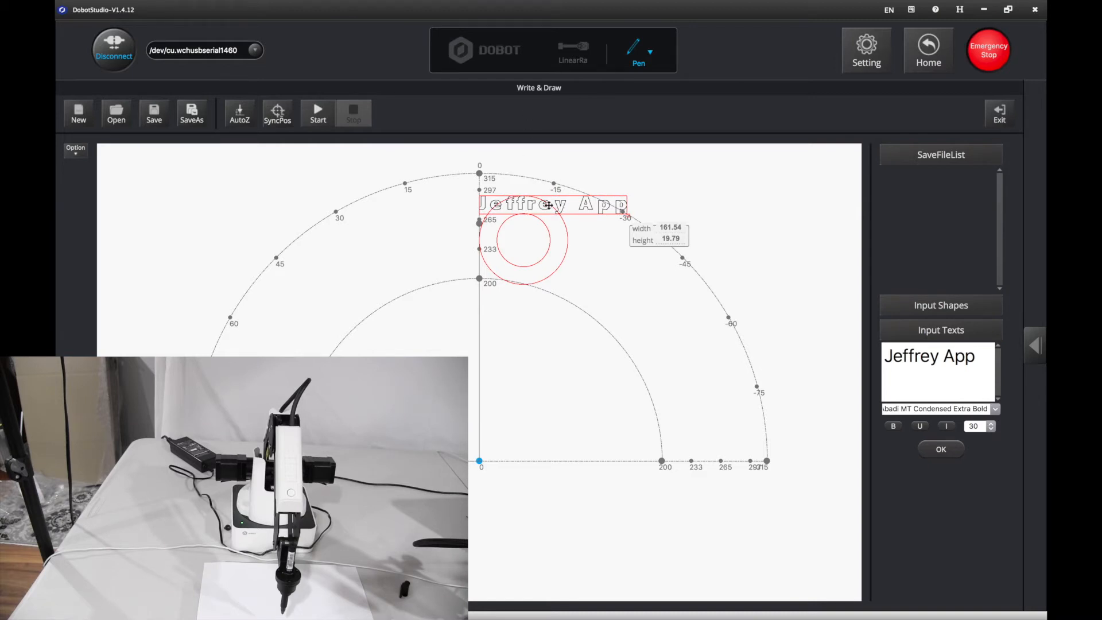
- Delete the Jeffrey App text and the circle shape from the canvas
{"action": "right_click", "coordinate": [550, 211]}
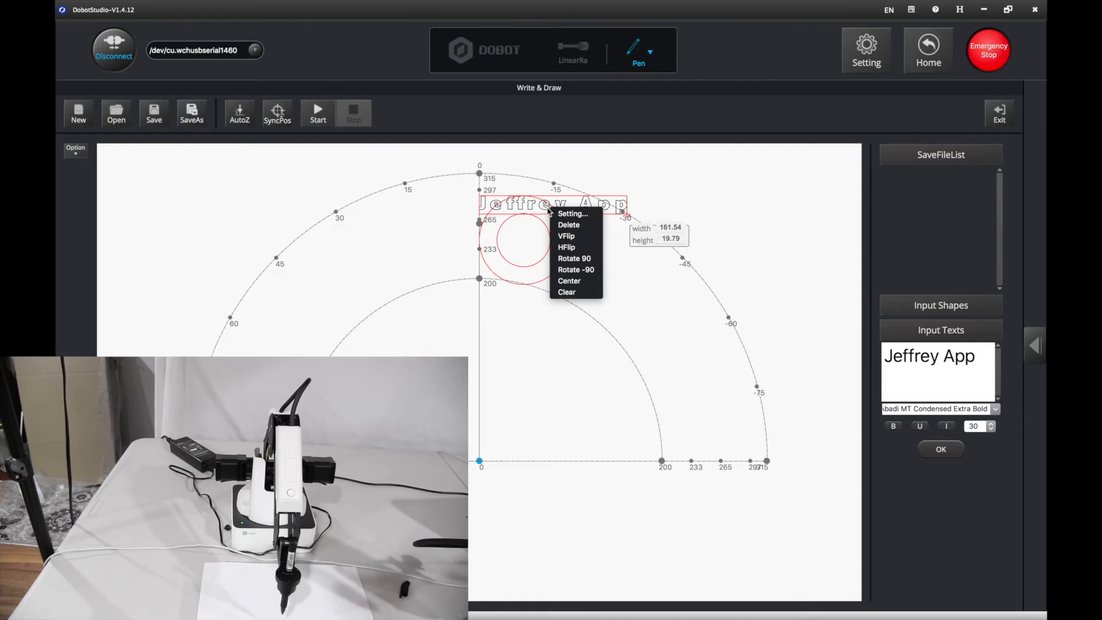
{"action": "left_click", "coordinate": [569, 224]}
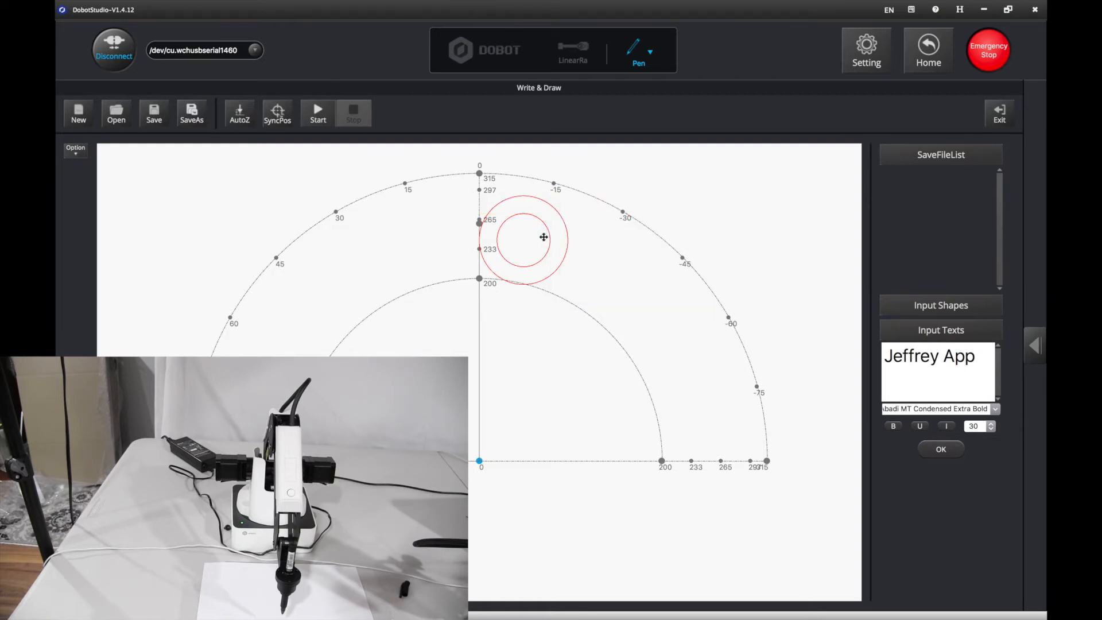
{"action": "right_click", "coordinate": [544, 238]}
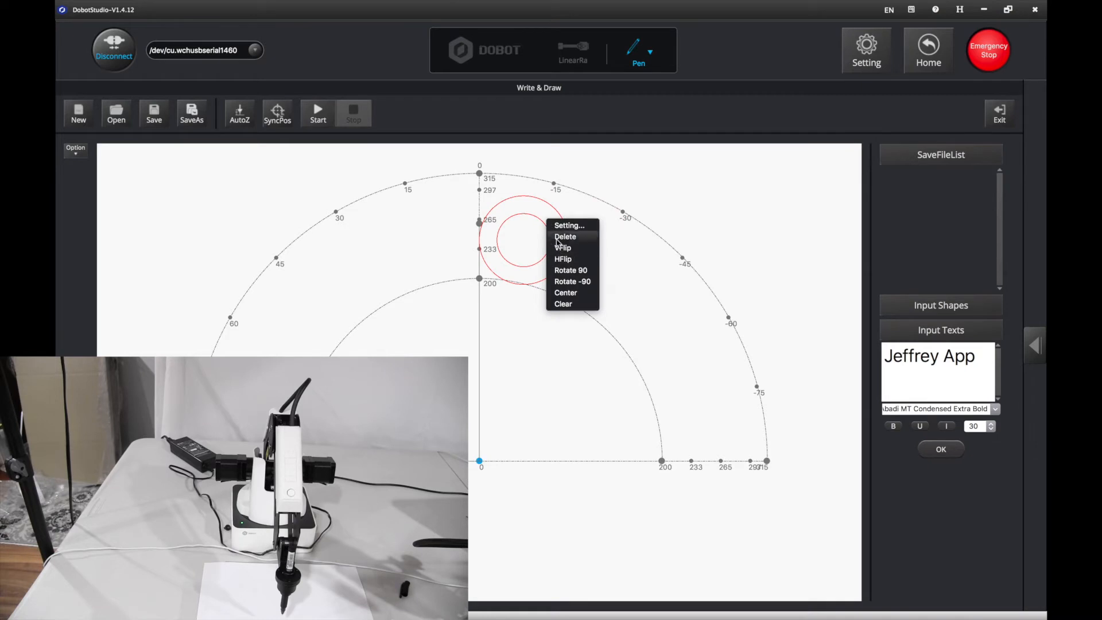
{"action": "left_click", "coordinate": [566, 292]}
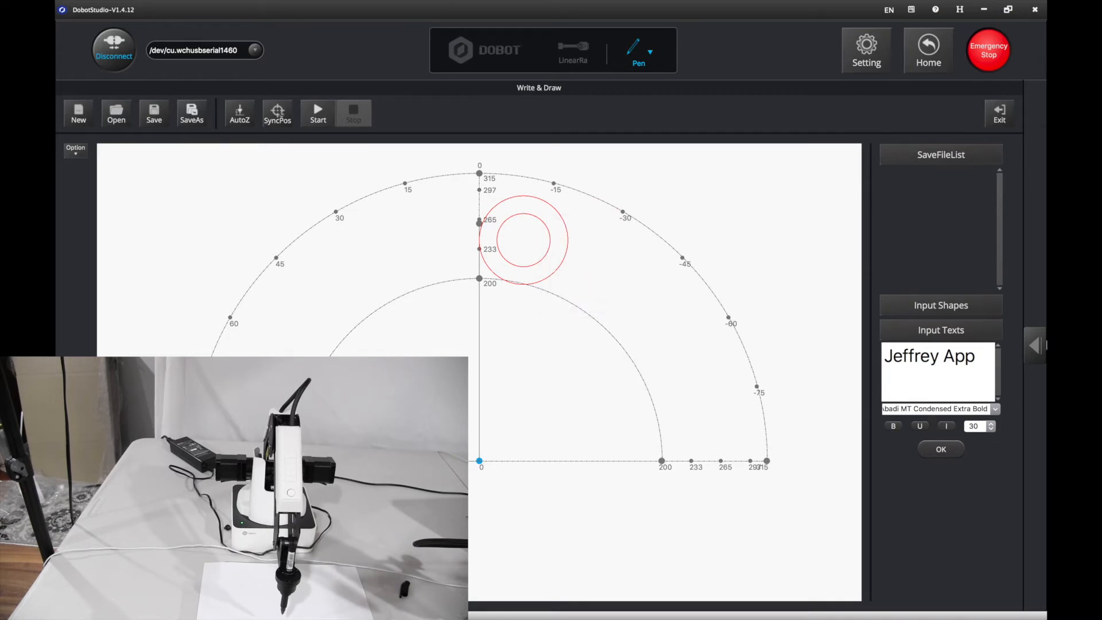
- Set the text size to 50 and remove the remaining red circles
{"action": "left_click", "coordinate": [987, 426]}
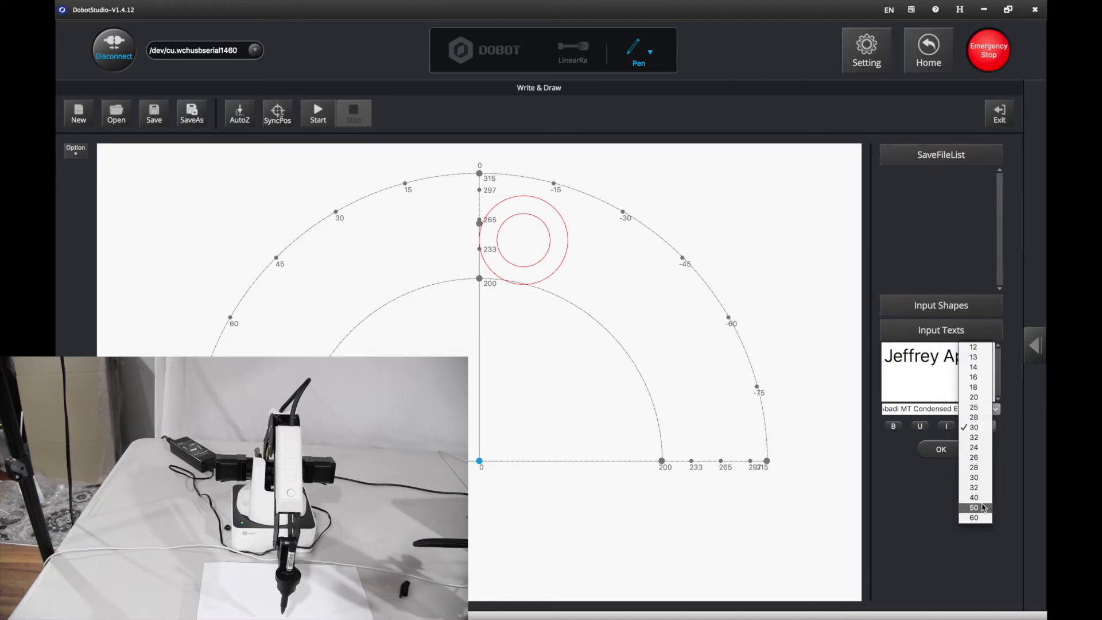
{"action": "left_click", "coordinate": [974, 508]}
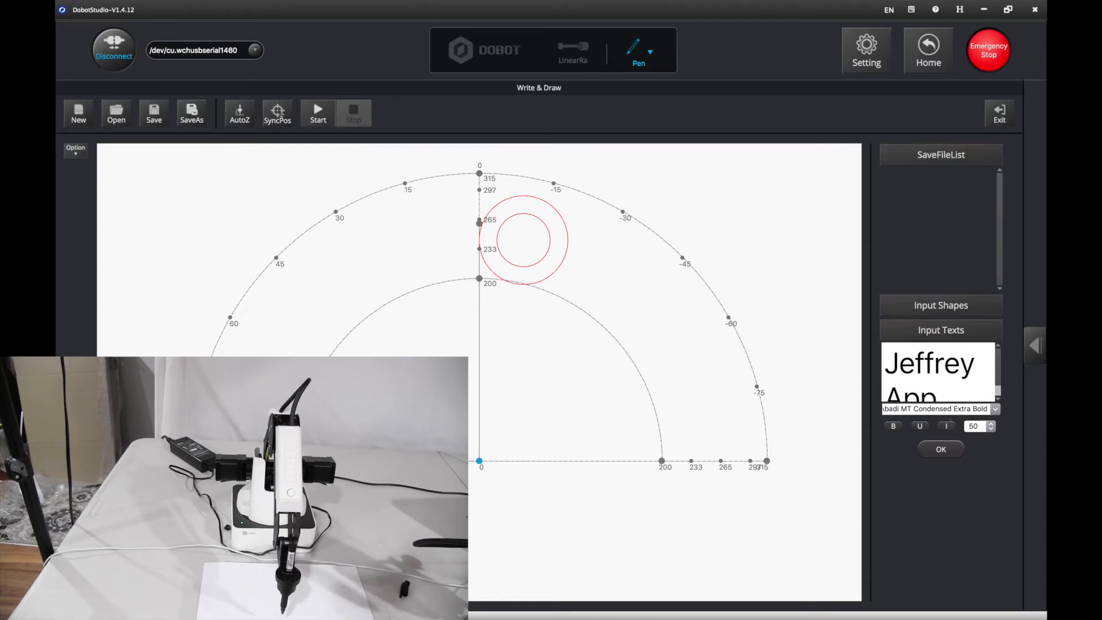
{"action": "left_click", "coordinate": [524, 243]}
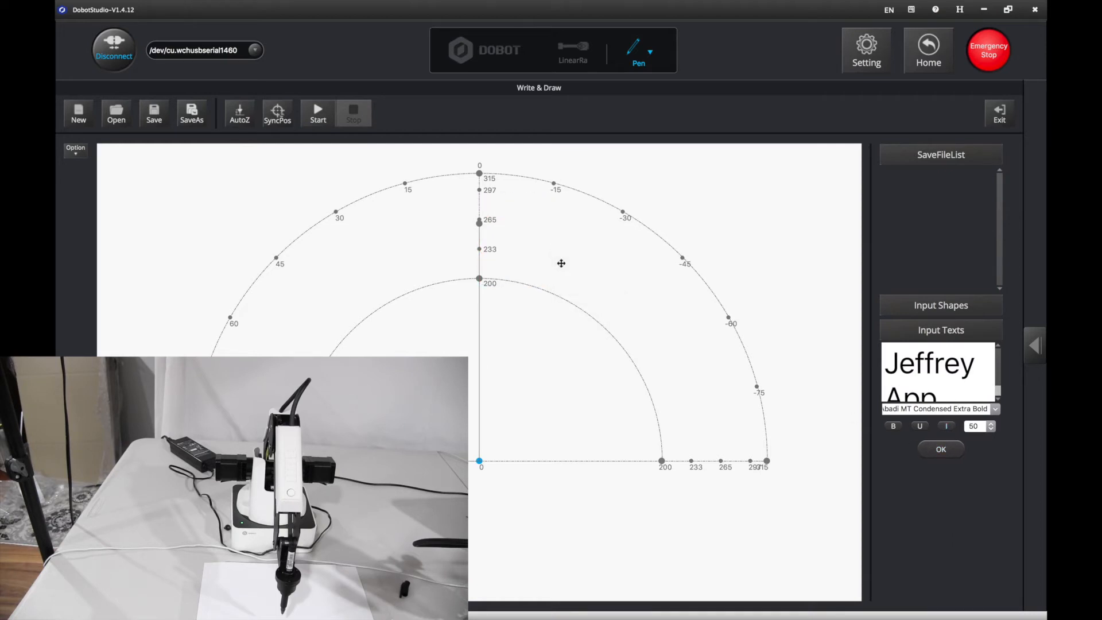
- Add the larger Jeffrey App text between the 233 and 265 arcs and begin writing
{"action": "left_click", "coordinate": [940, 449]}
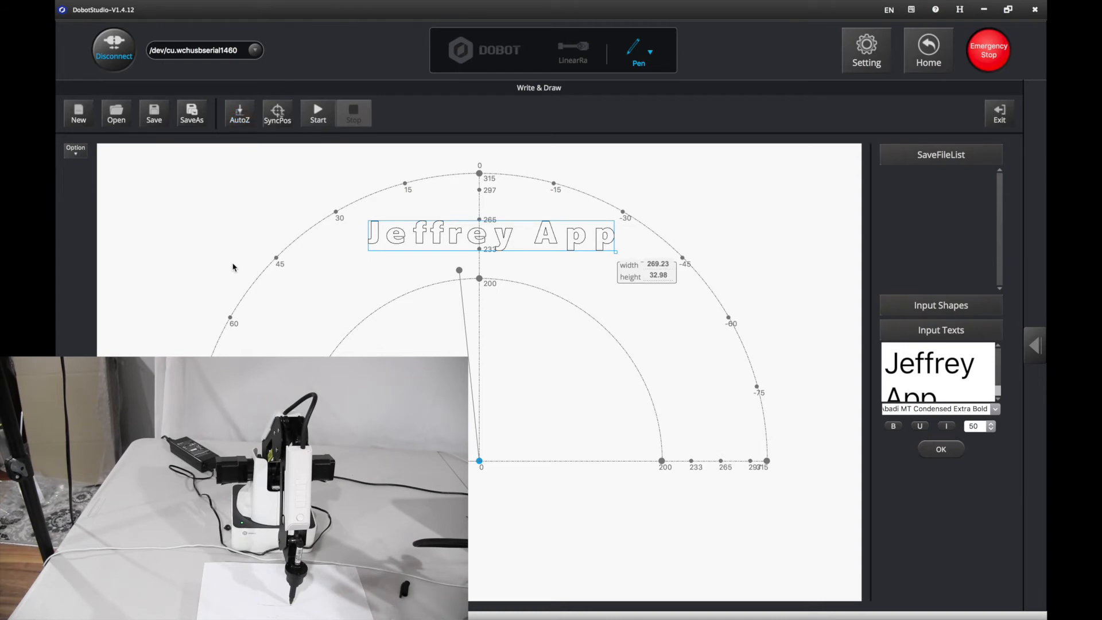
{"action": "left_click", "coordinate": [239, 112]}
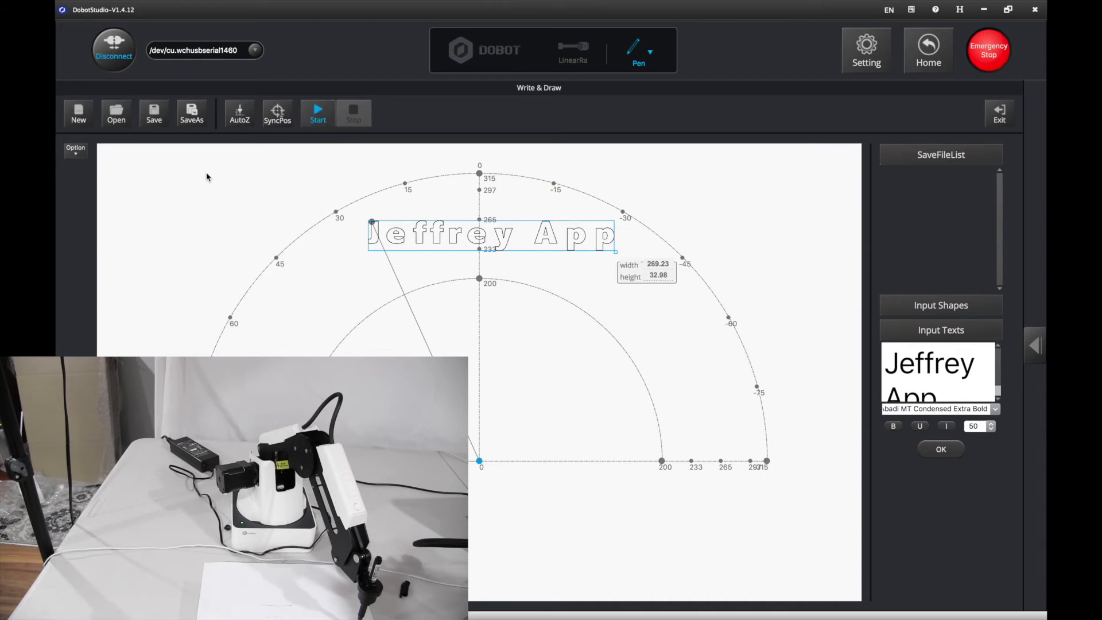
{"action": "left_click", "coordinate": [317, 113]}
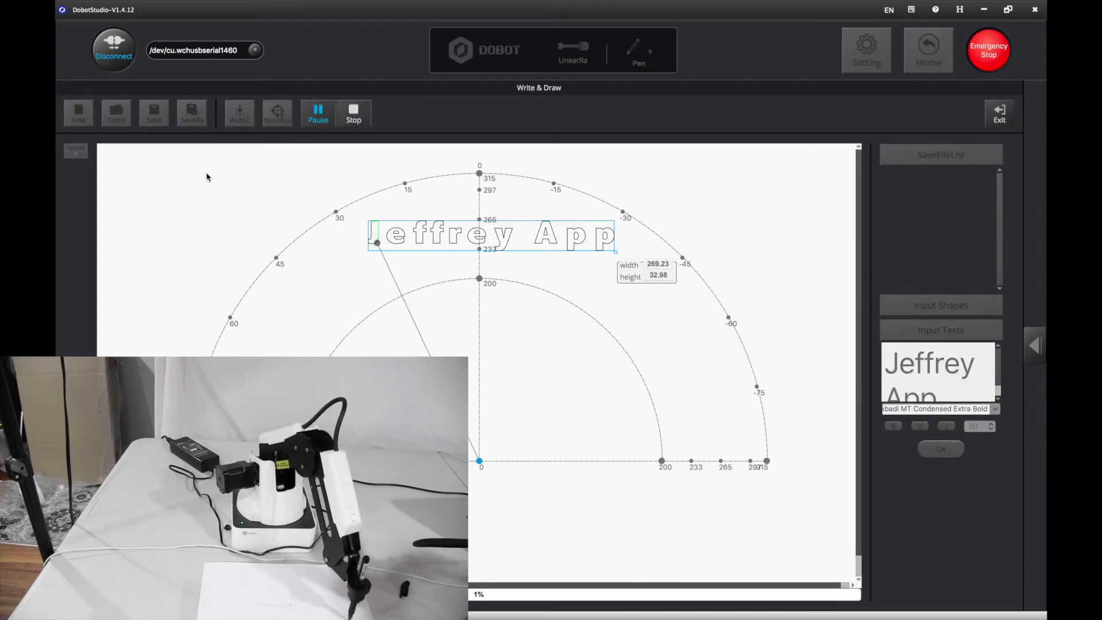
{"action": "left_click", "coordinate": [353, 112]}
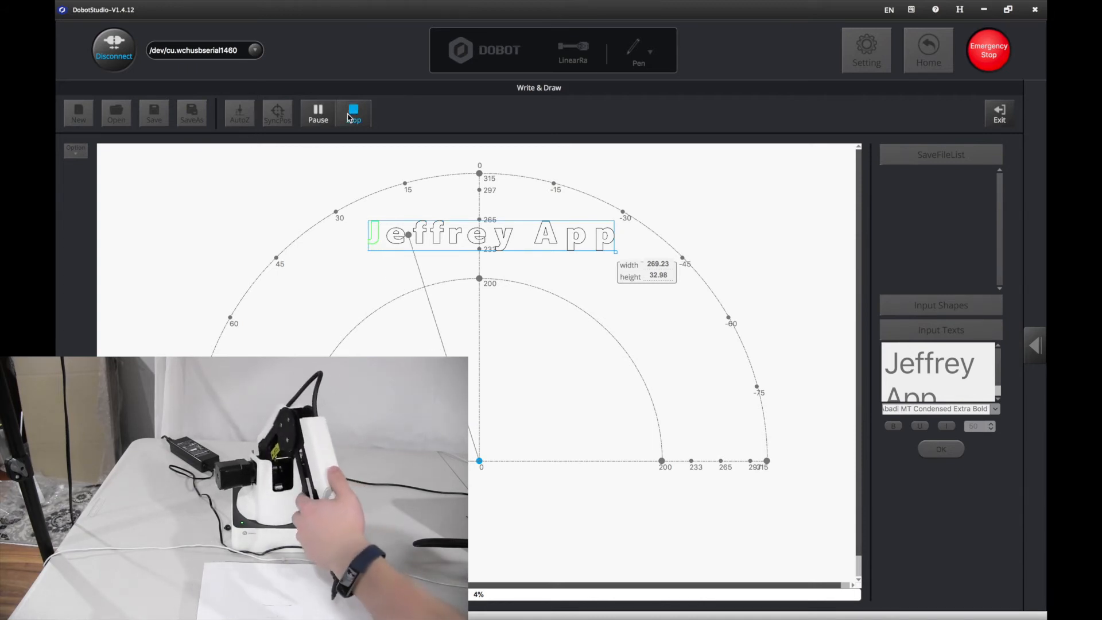
{"action": "left_click", "coordinate": [353, 113]}
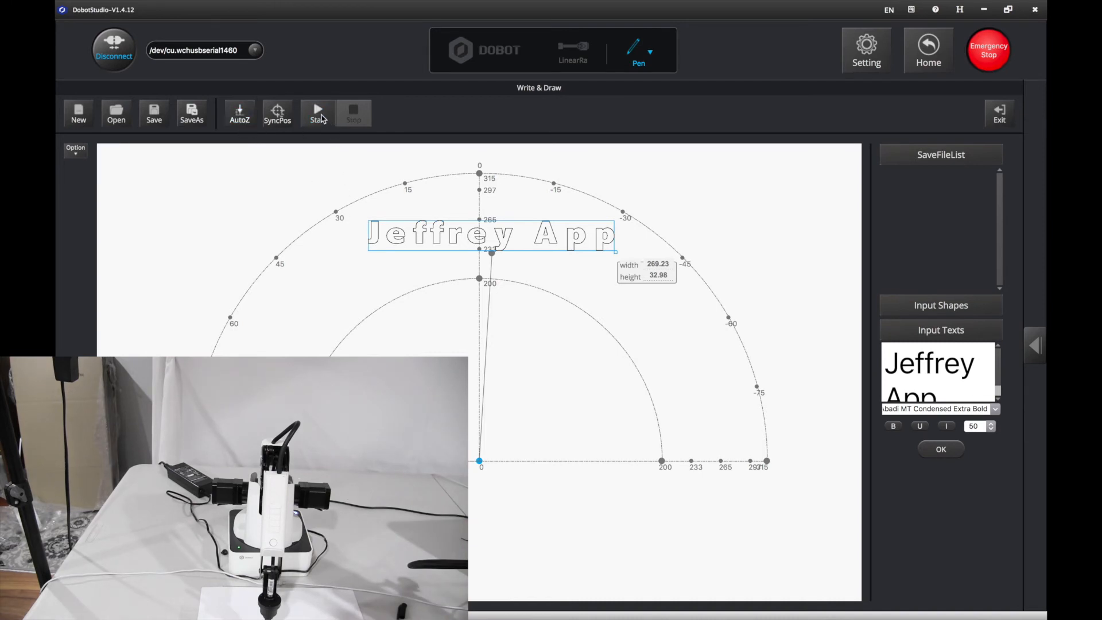
- Delete the size-50 Jeffrey App text and re-add it at size 32
{"action": "left_click", "coordinate": [239, 113]}
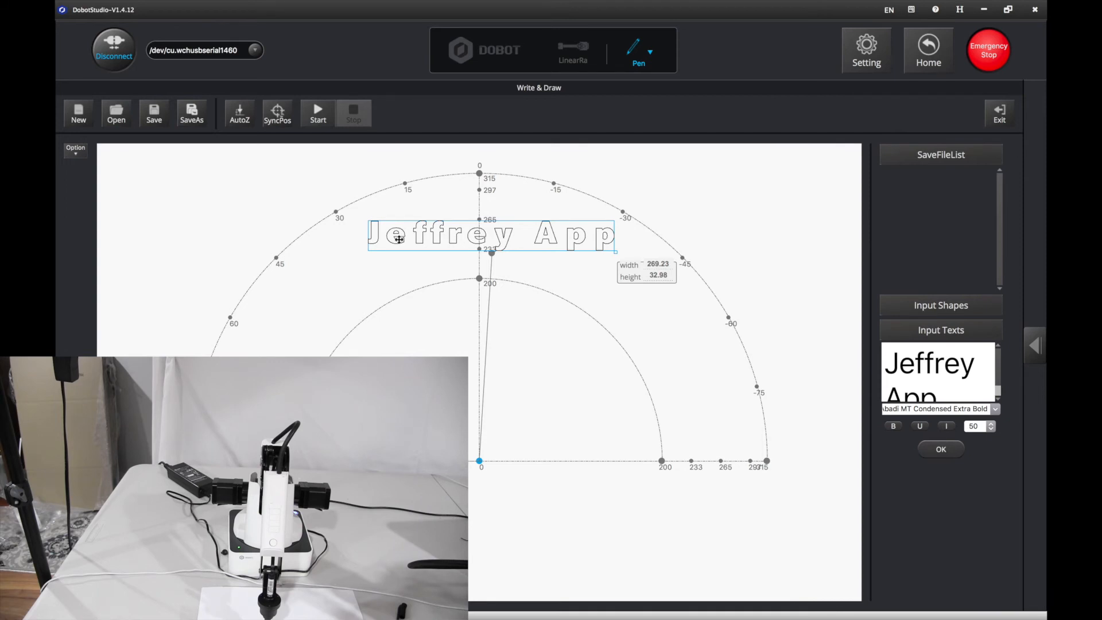
{"action": "mouse_move", "coordinate": [423, 247]}
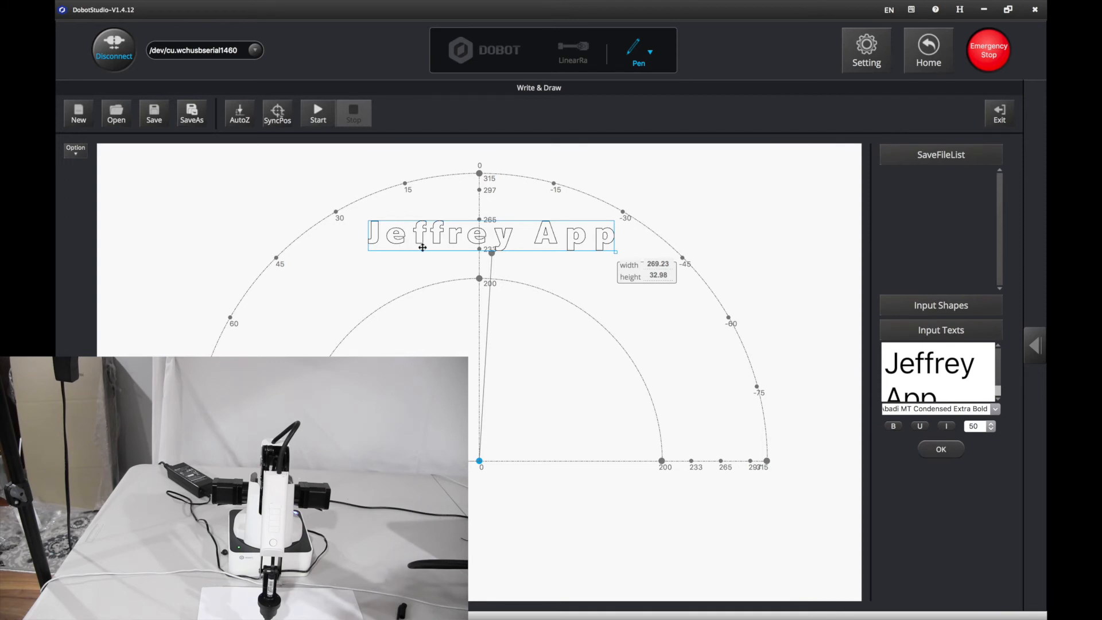
{"action": "mouse_move", "coordinate": [549, 362]}
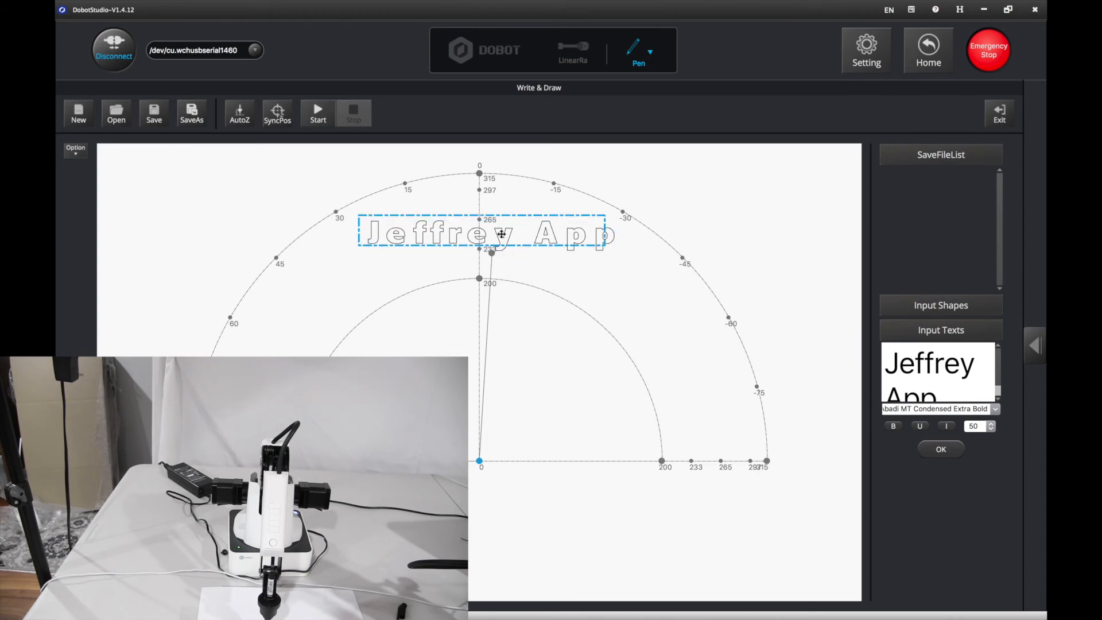
{"action": "right_click", "coordinate": [498, 234]}
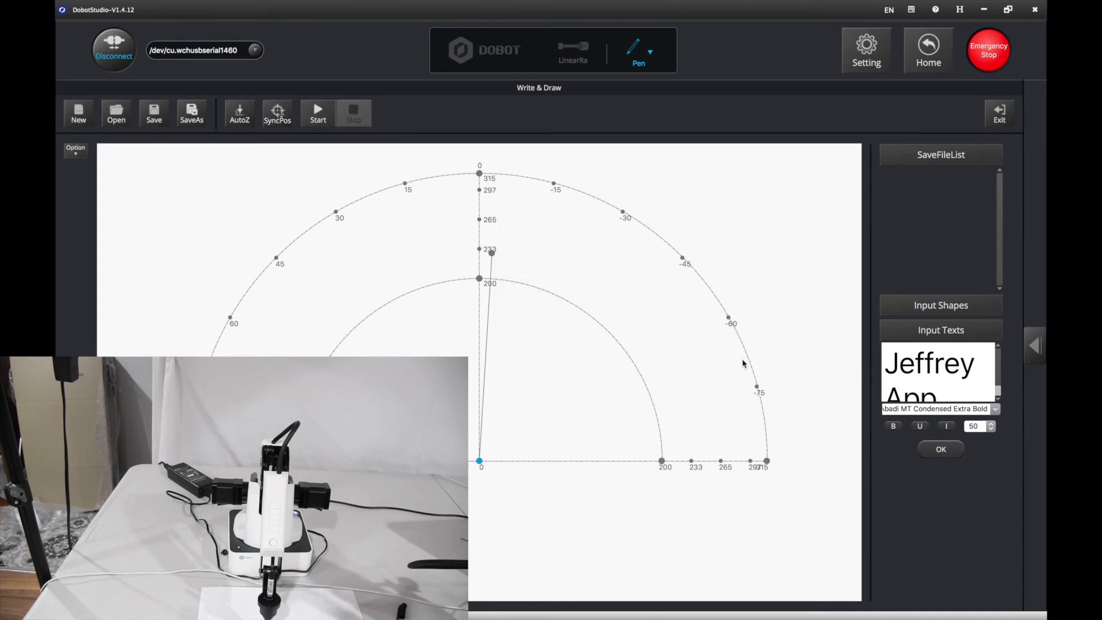
{"action": "mouse_move", "coordinate": [906, 415]}
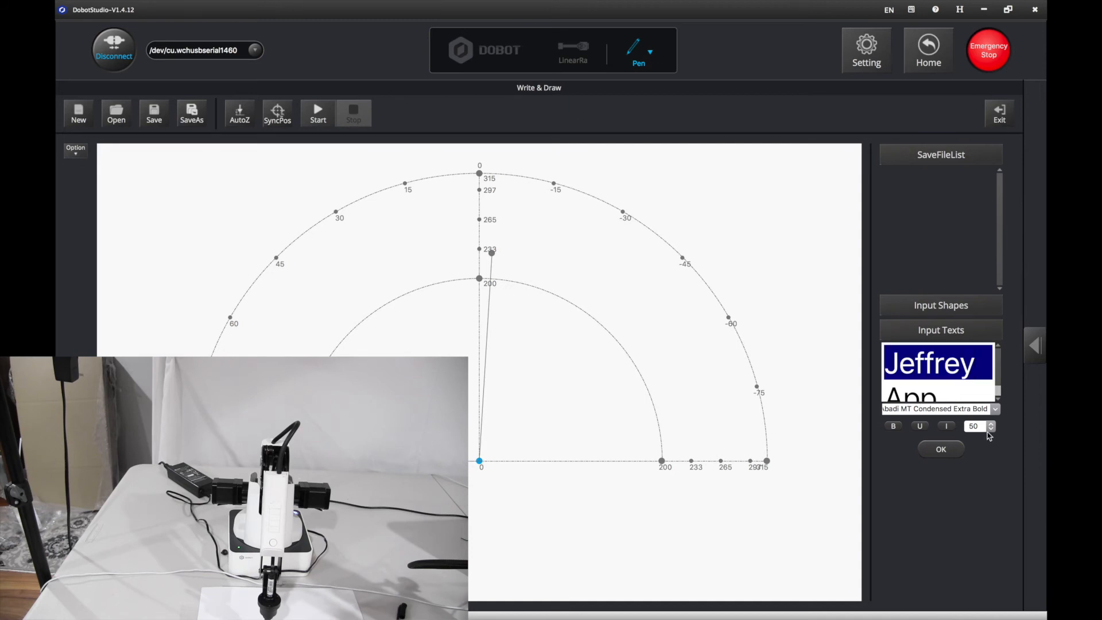
{"action": "left_click", "coordinate": [991, 426]}
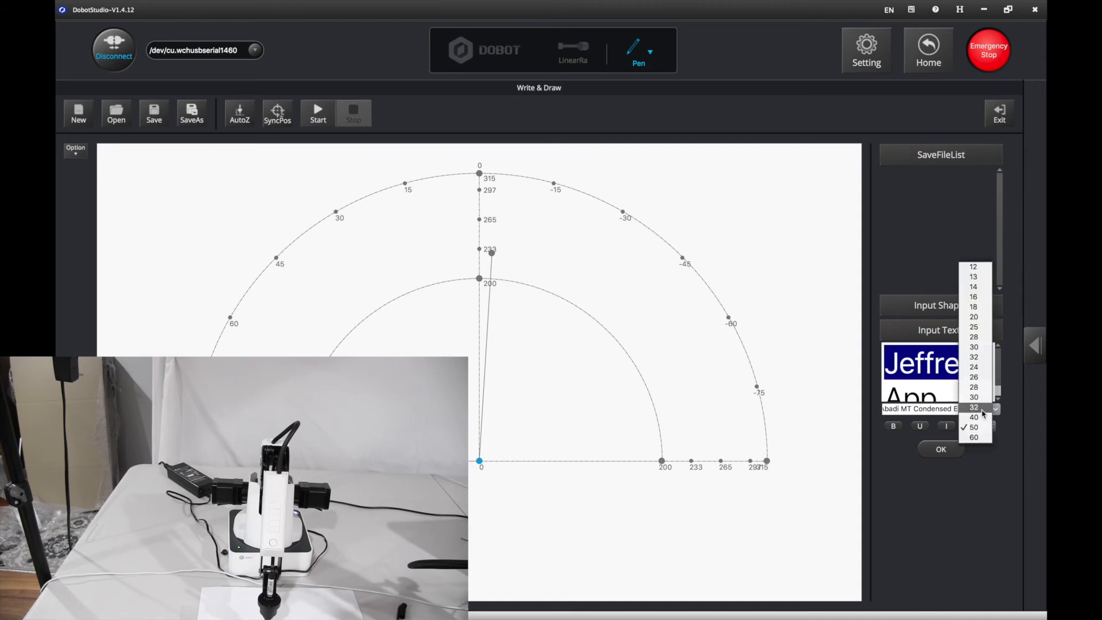
{"action": "left_click", "coordinate": [974, 407]}
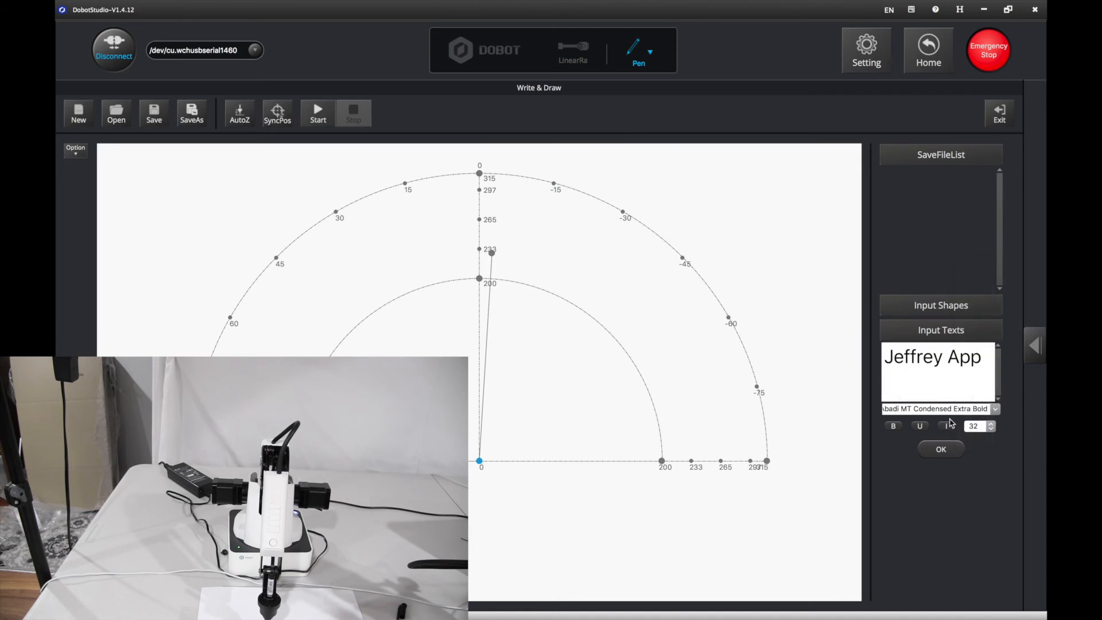
{"action": "left_click", "coordinate": [940, 449]}
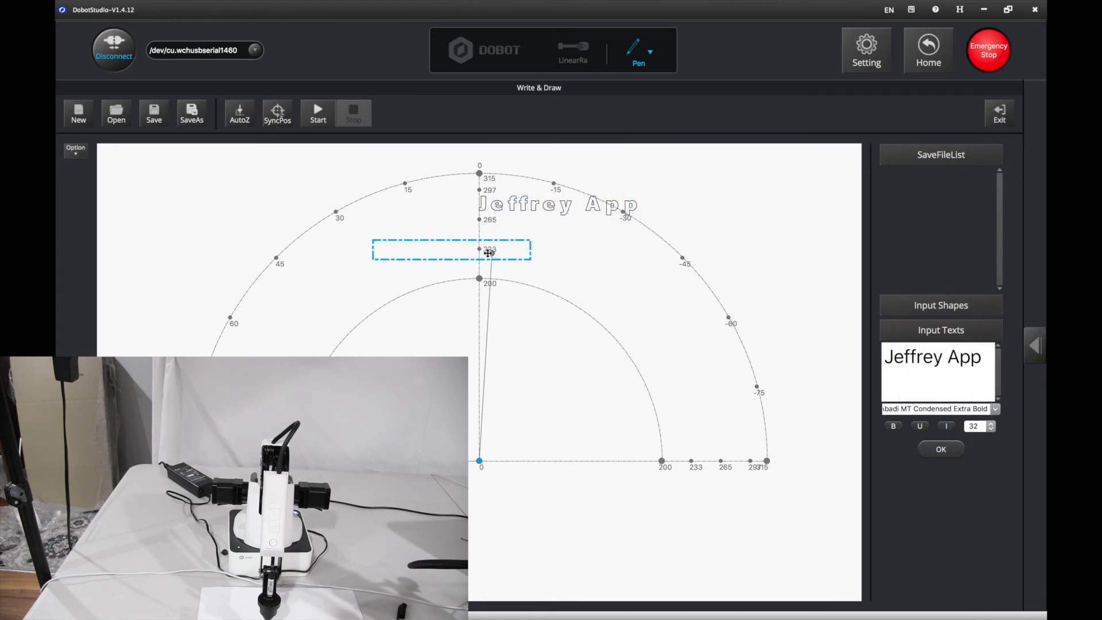
- Drag the size-32 text down onto the 233 arc and start drawing
{"action": "left_click_drag", "start_coordinate": [451, 250], "coordinate": [490, 258]}
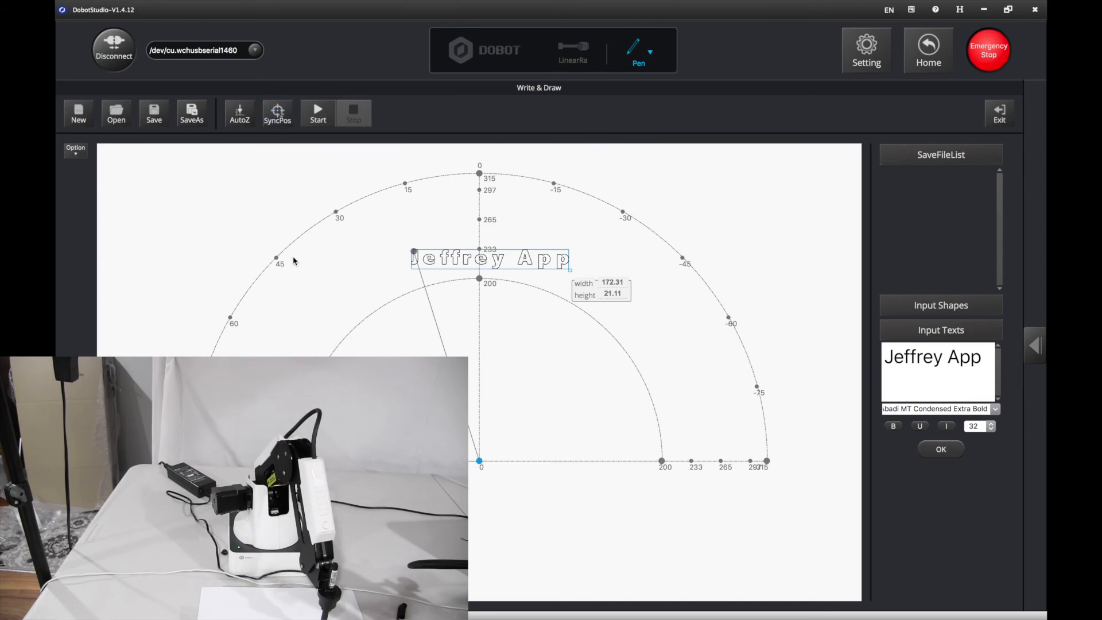
{"action": "left_click", "coordinate": [317, 113]}
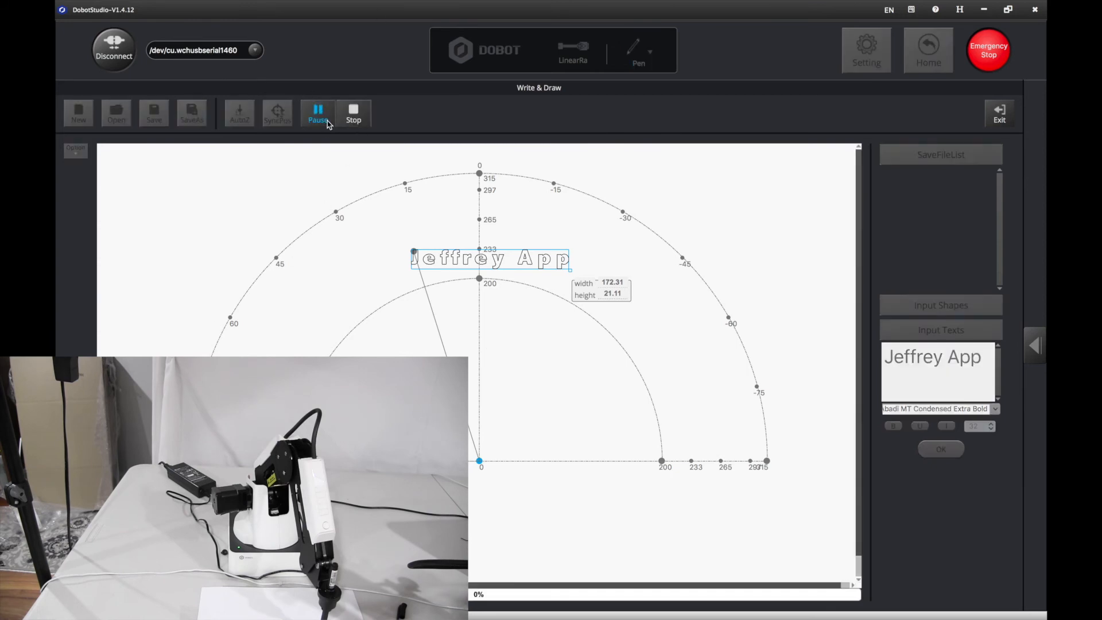
{"action": "mouse_move", "coordinate": [318, 112]}
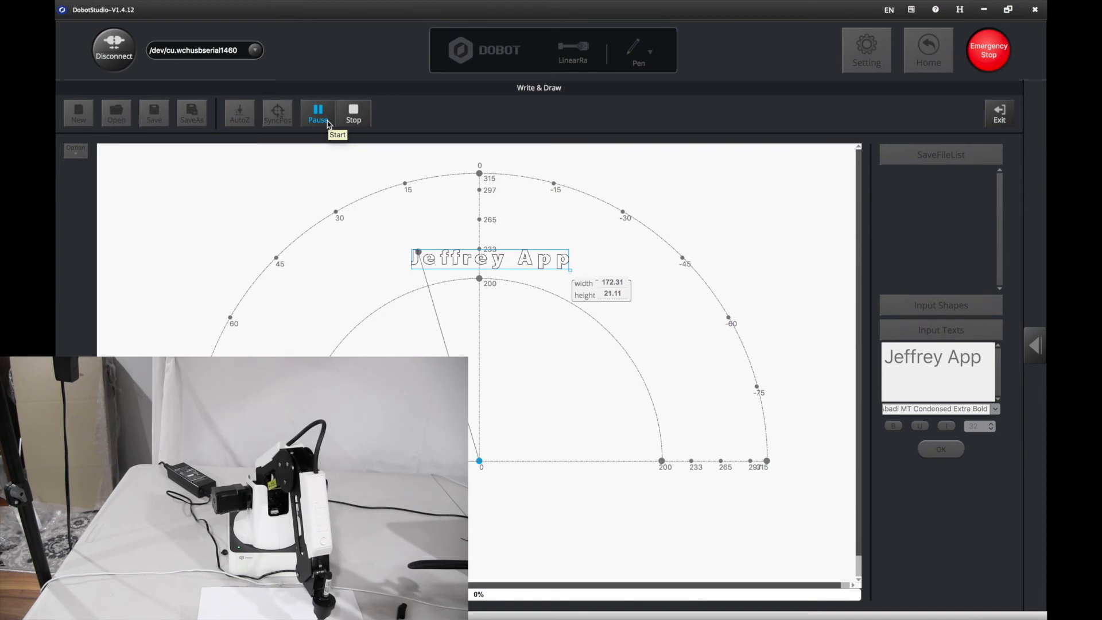